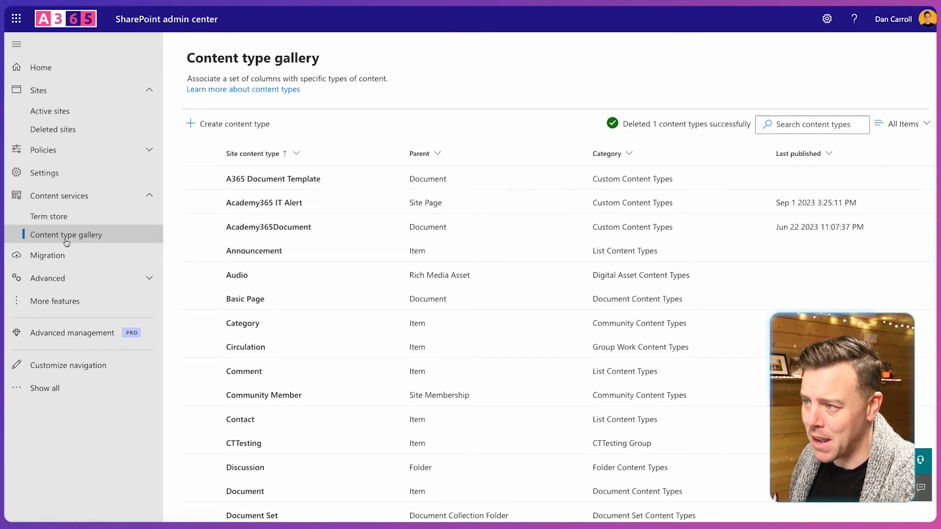
pyautogui.moveTo(227, 124)
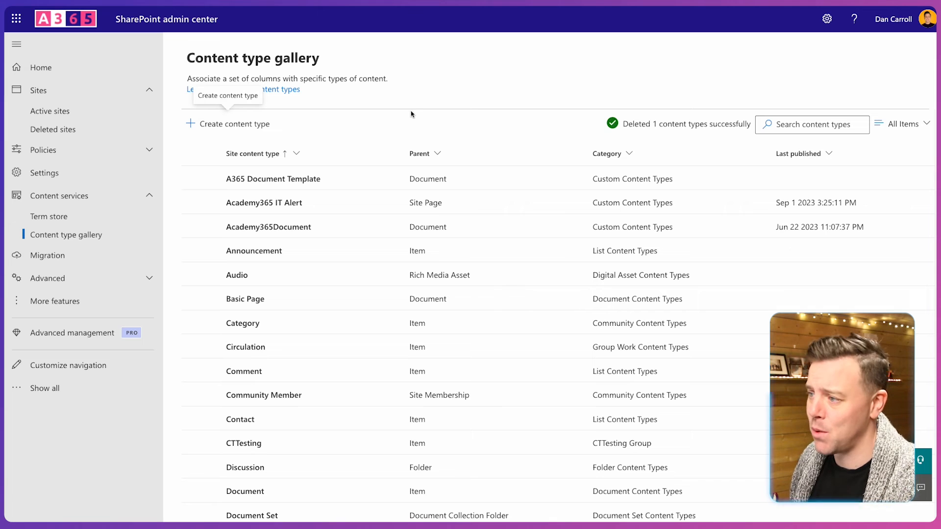
pyautogui.moveTo(253, 124)
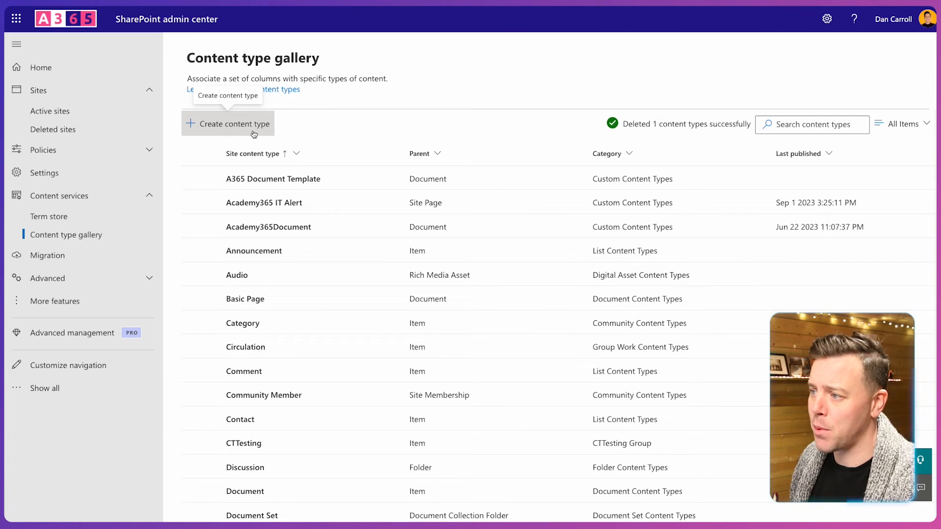
# Start a new content type from the Content type gallery and focus its Name box
pyautogui.click(227, 124)
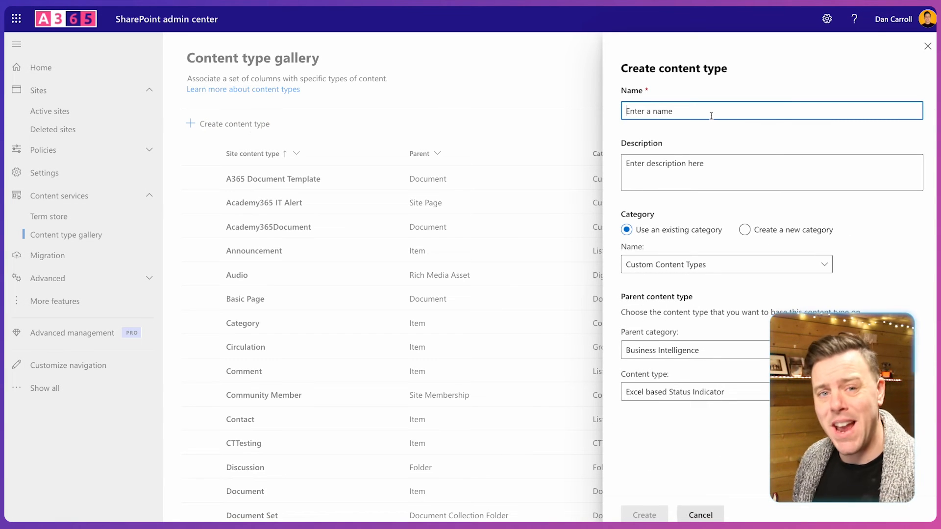
pyautogui.click(643, 514)
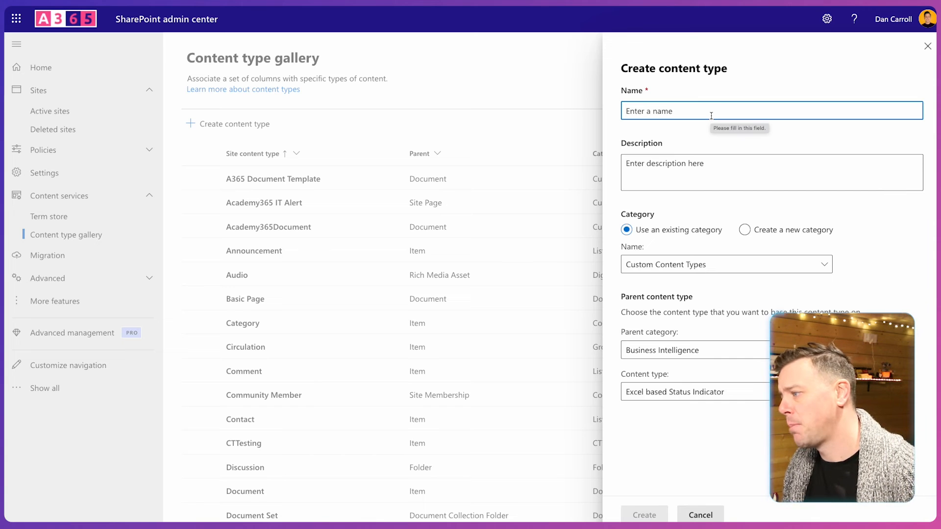